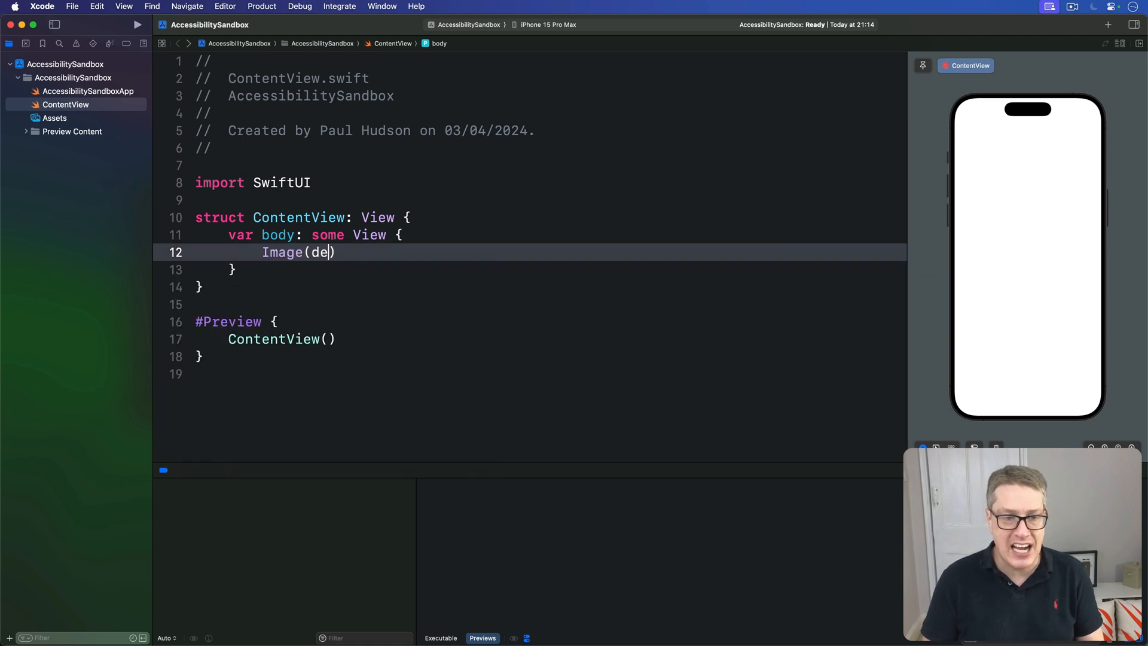
Step: Write Image("character") in ContentView's body so the preview renders the character asset
type("corative: String")
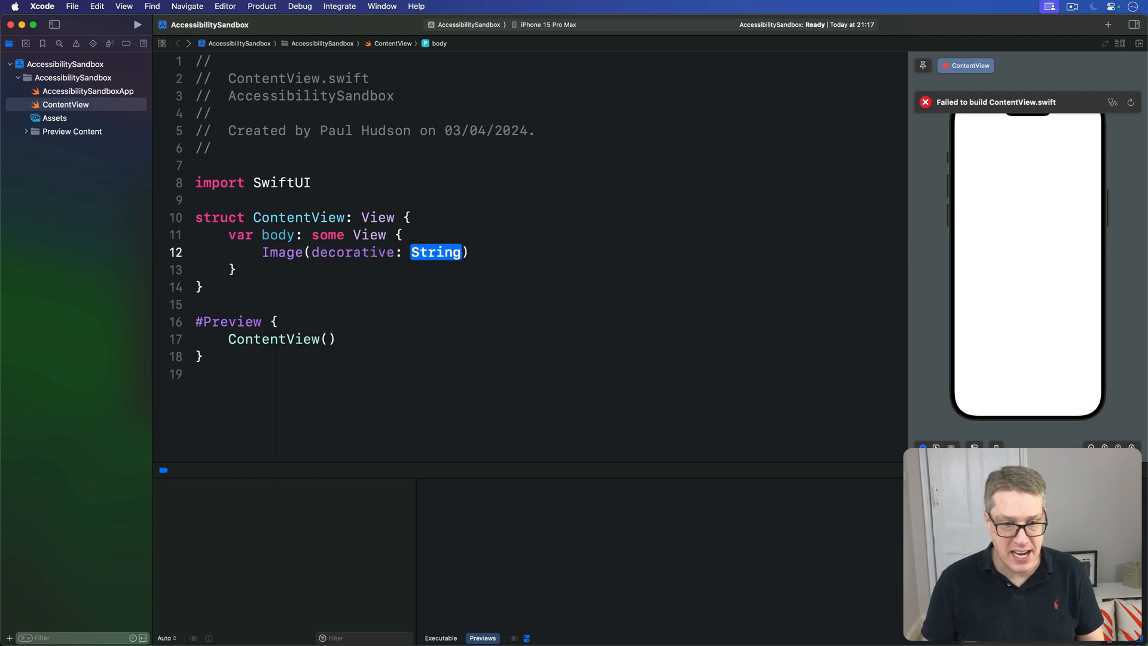
type("\"character\"")
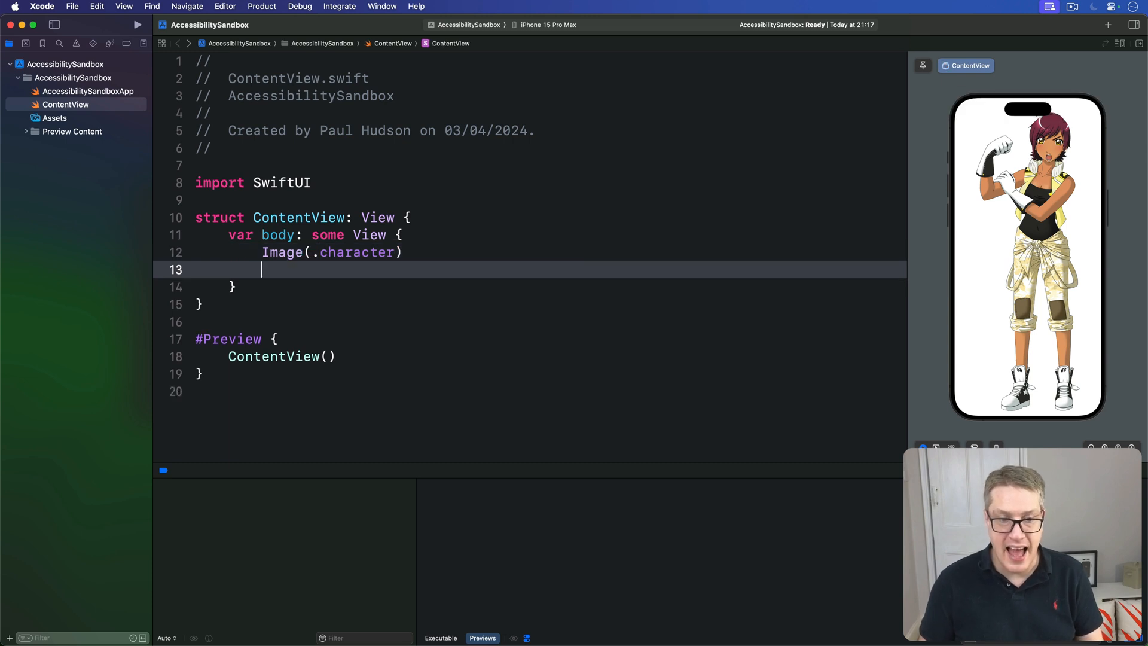
Step: Add the .accessibilityHidden(true) modifier below the character image via autocomplete
type(".accessibilityHidden(true")
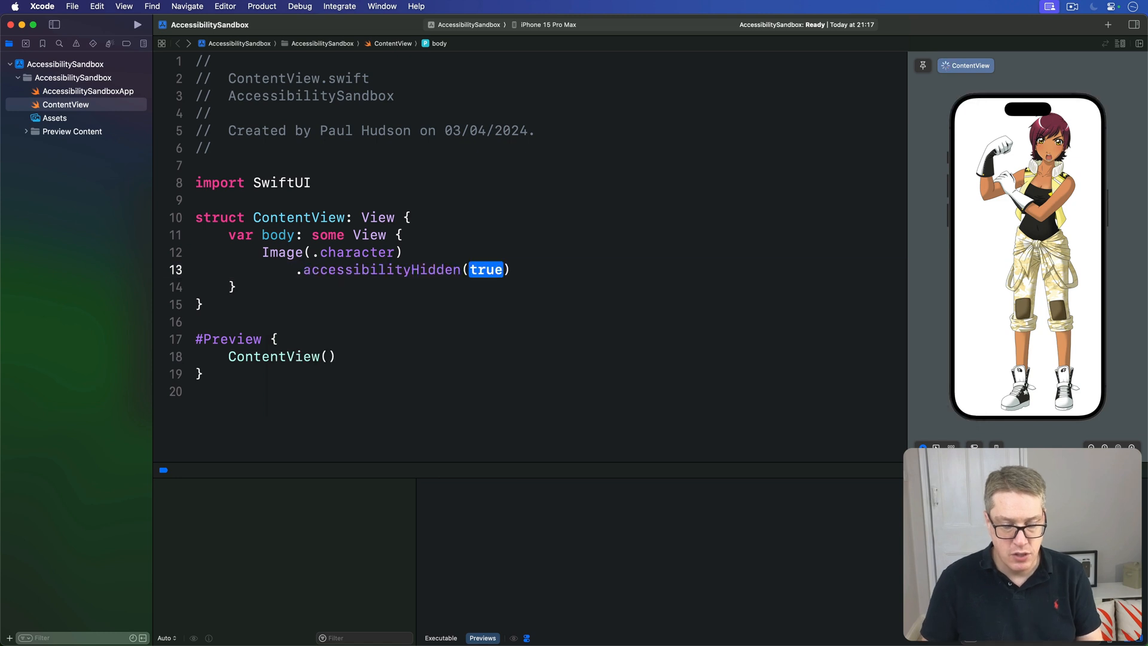
left_click(513, 269)
type("Text(\"")
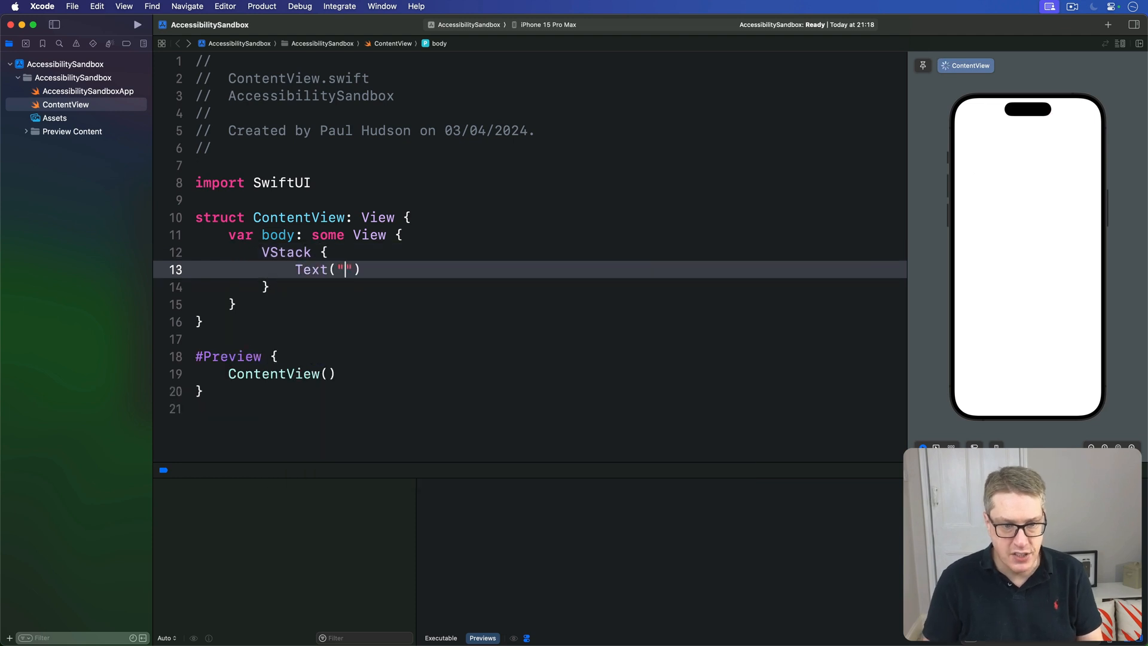
Step: Fill the VStack with Text("Your score is") and Text("1000") using .font(.title)
type("Your score is")
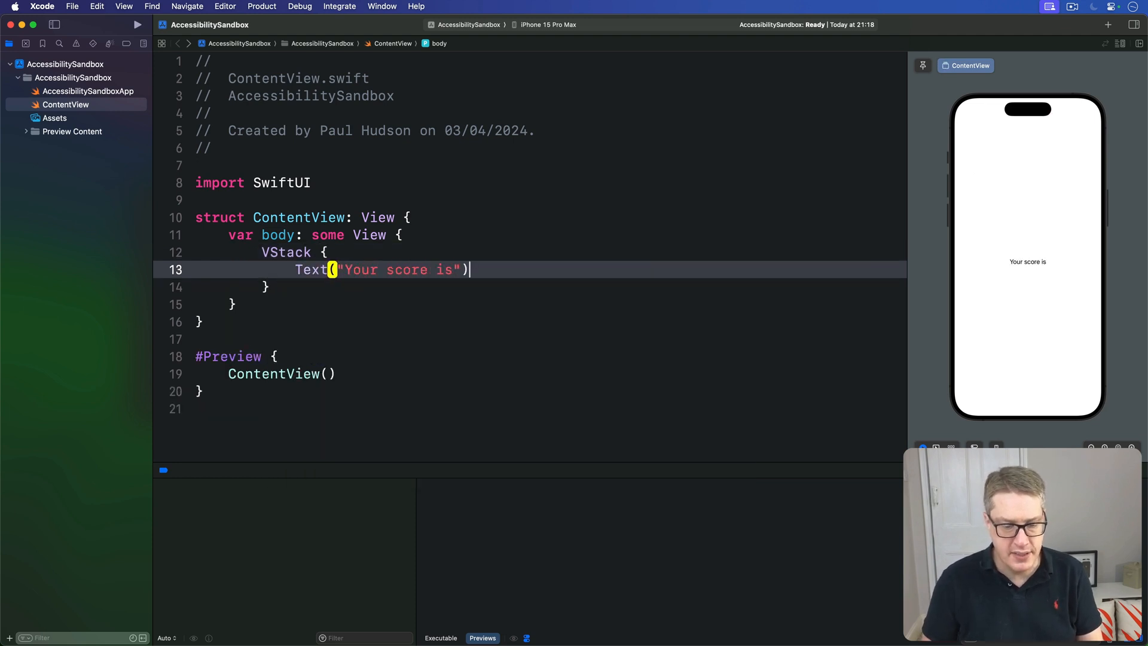
type("Text(\"1000\")")
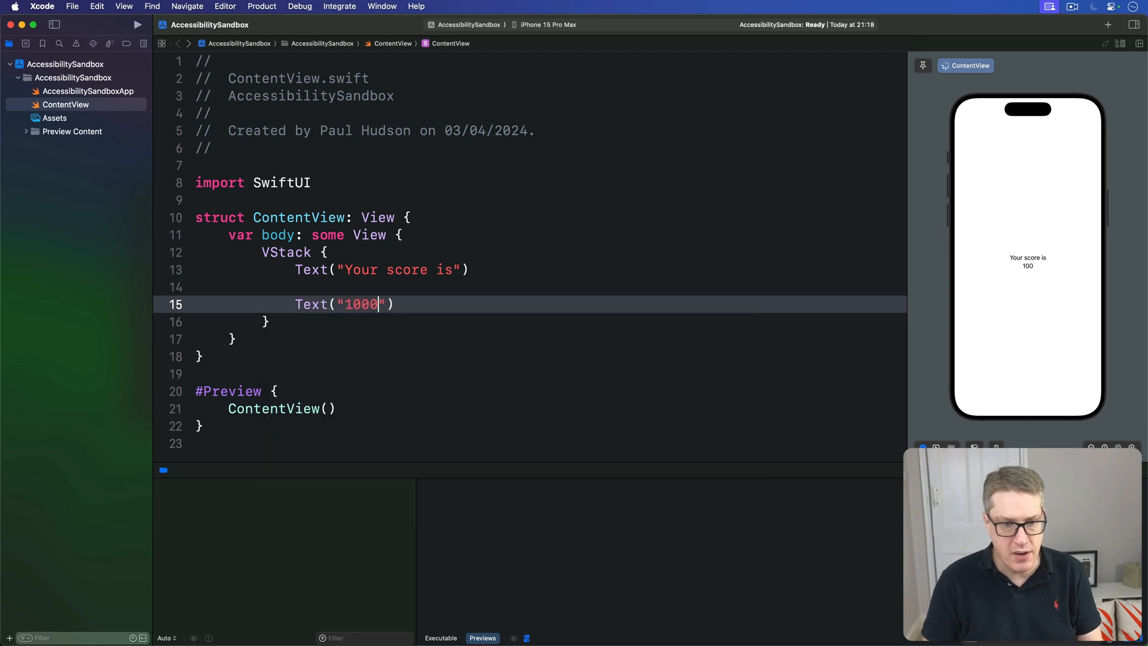
type(".font(.title")
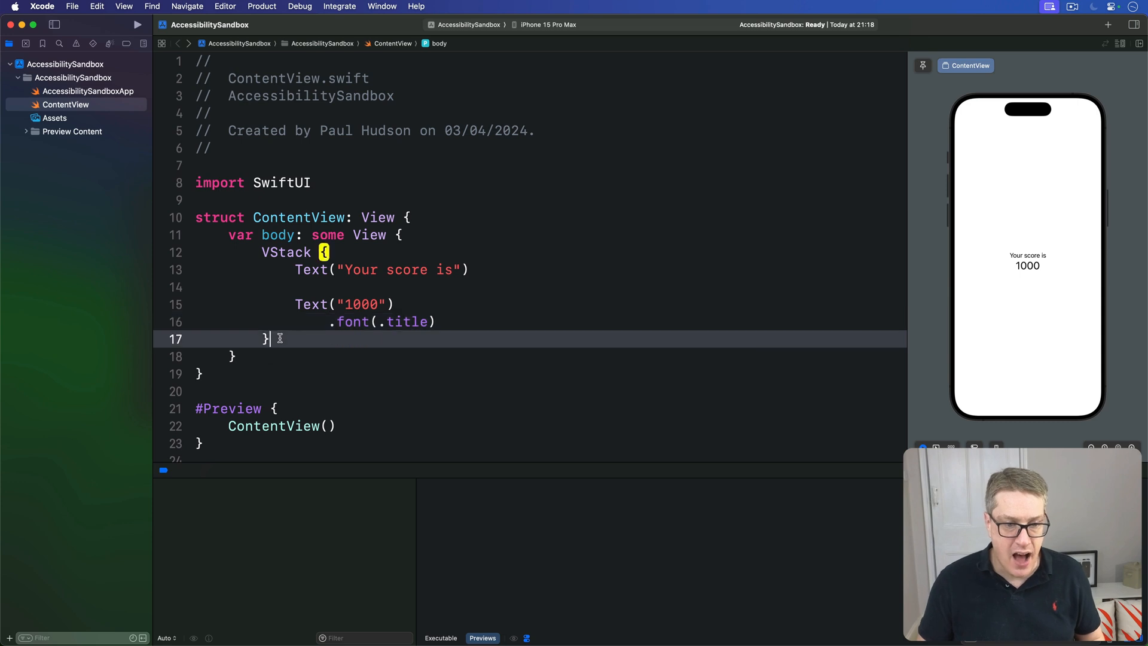
Step: Add .accessibilityElement(children: .combine) after the VStack's closing brace
type(".")
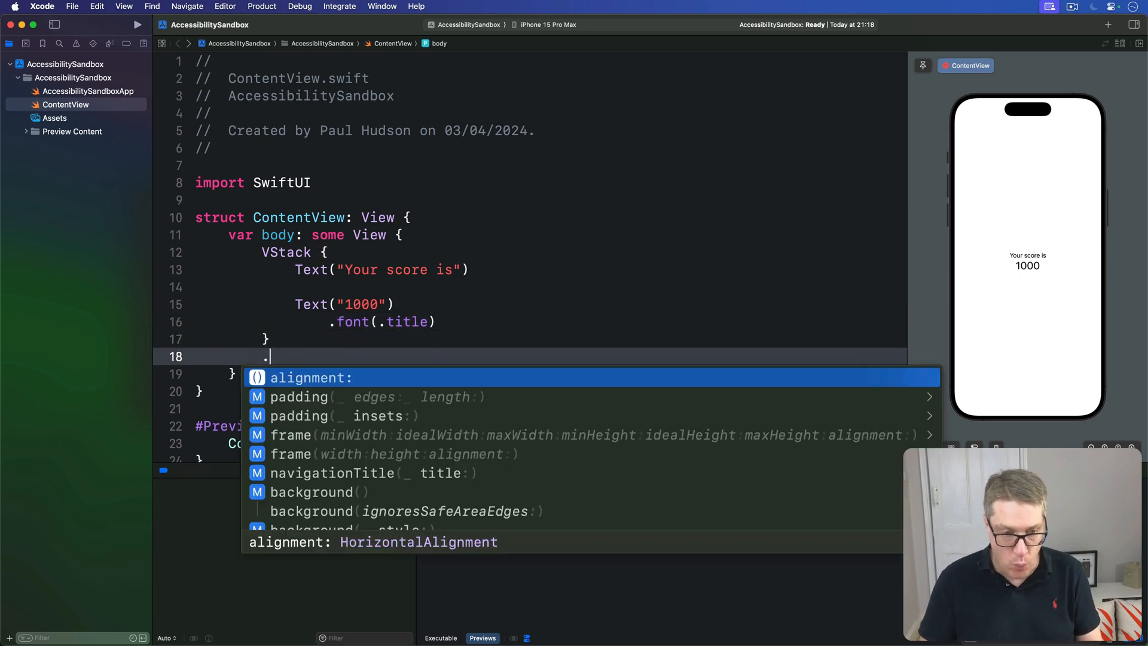
type("accesse")
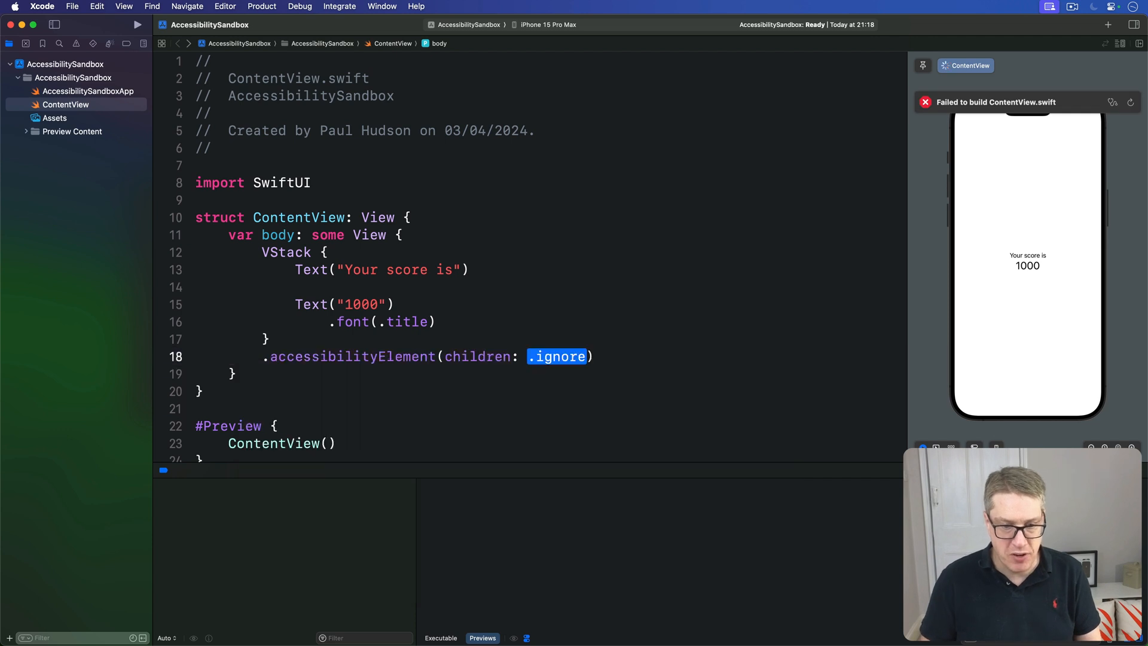
type(".combine")
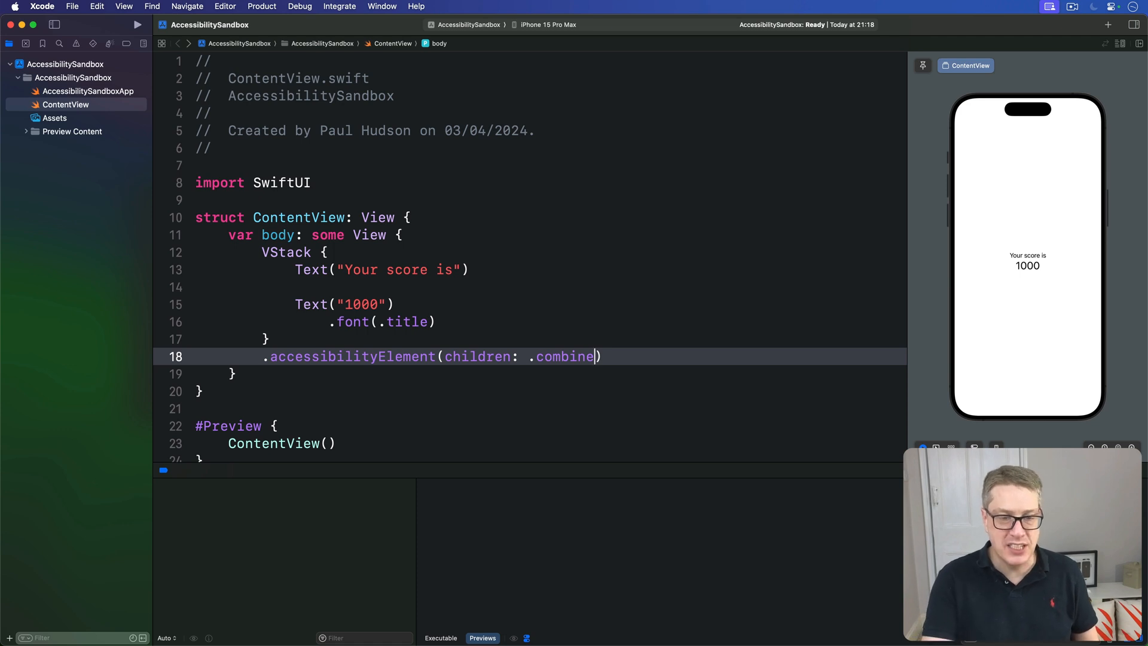
Step: Change the children value from .combine to .ignore
double_click(565, 357)
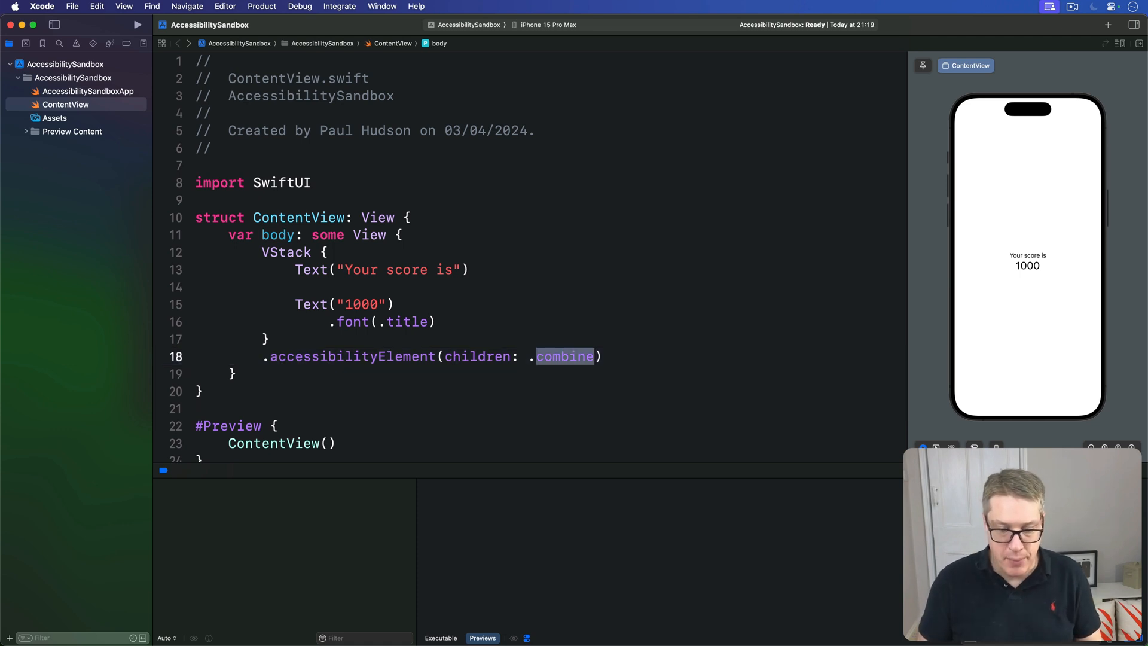
type("ignore")
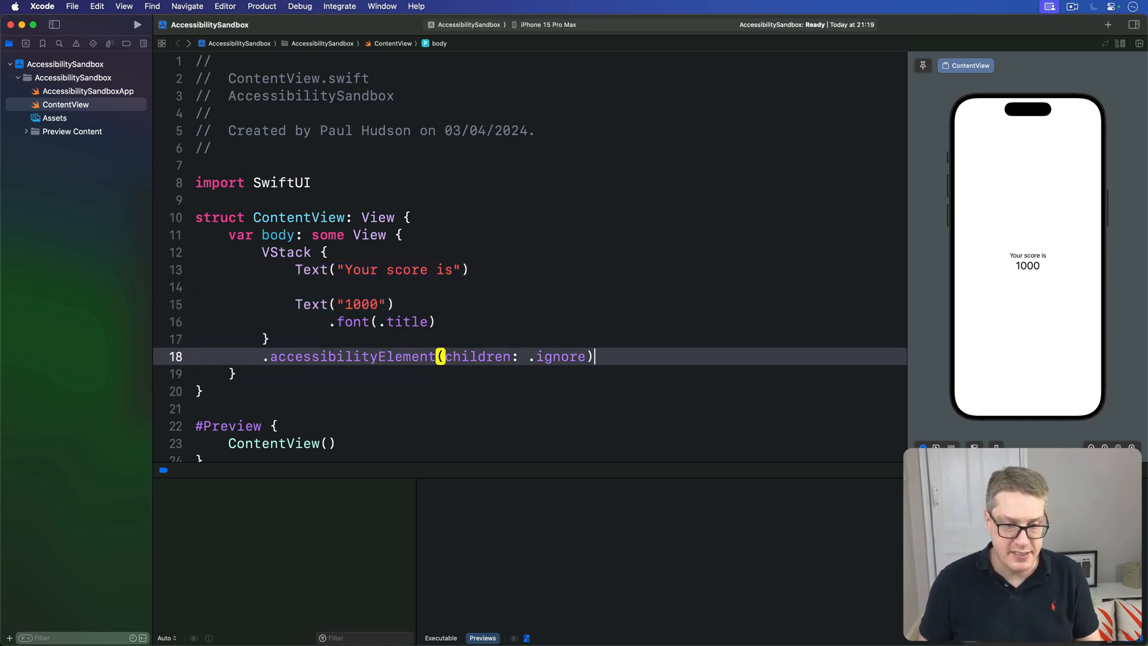
Step: Add .accessibilityLabel("Your score is 1000") and delete the children argument from accessibilityElement
type(".accessibilityLabel(\"Your score is 1000")
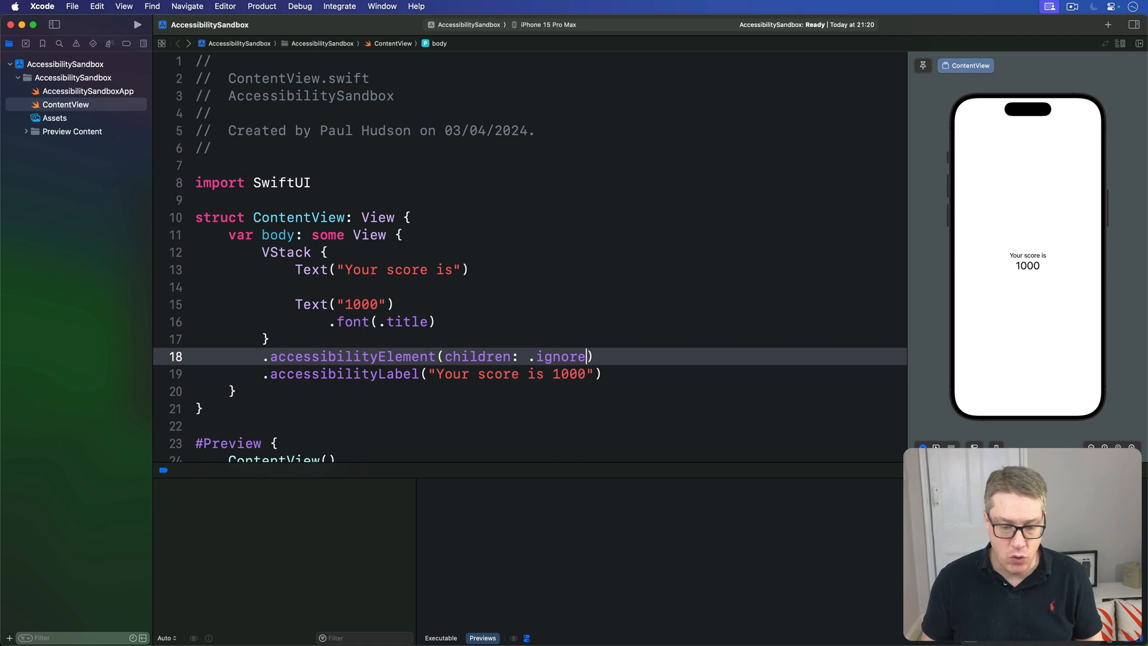
double_click(561, 356)
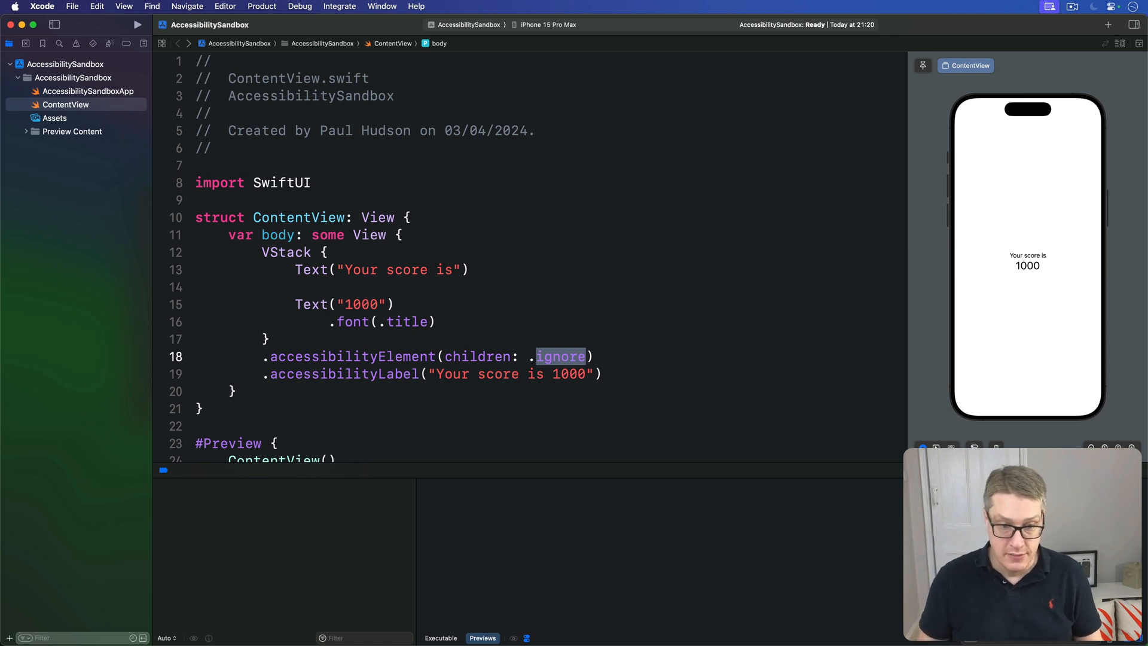
key("Delete")
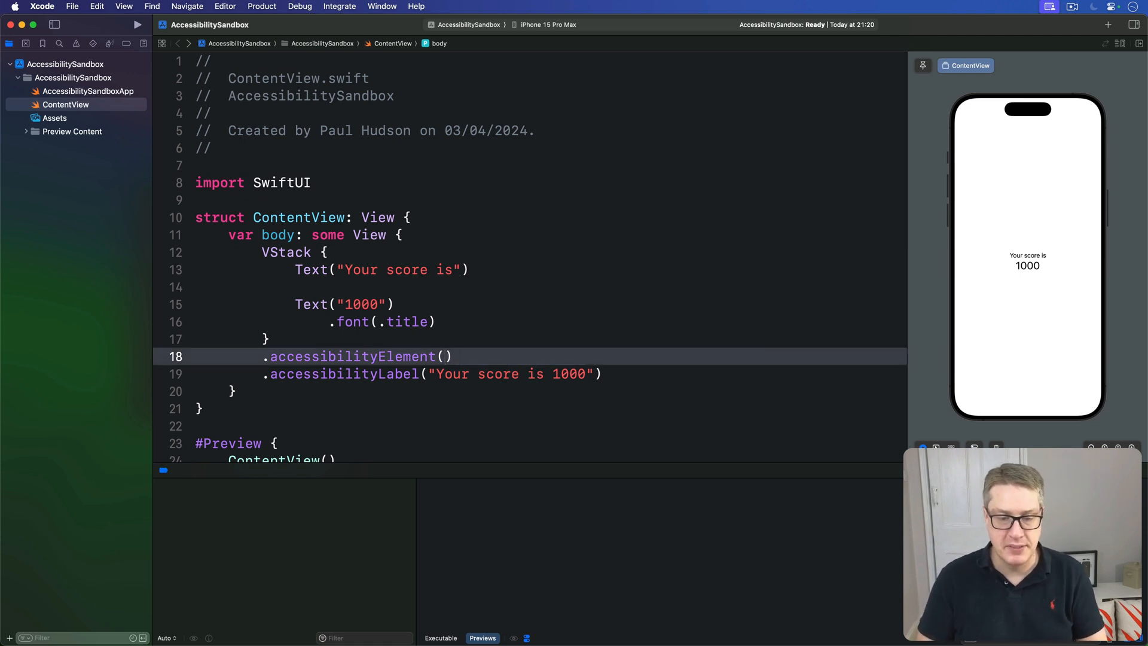